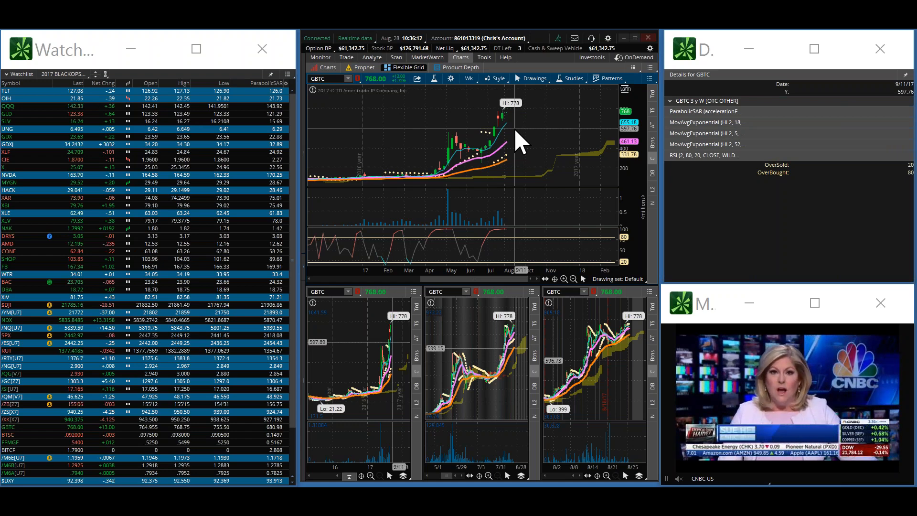
{"action": "mouse_move", "coordinate": [351, 88]}
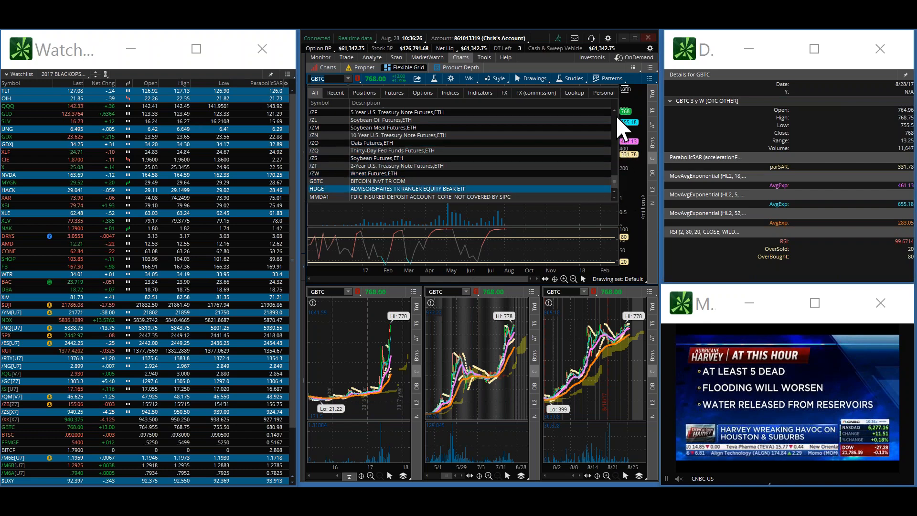
Filter the symbol lookup to Futures and scroll down to RBOB Gasoline /RB.
{"action": "left_click", "coordinate": [393, 92]}
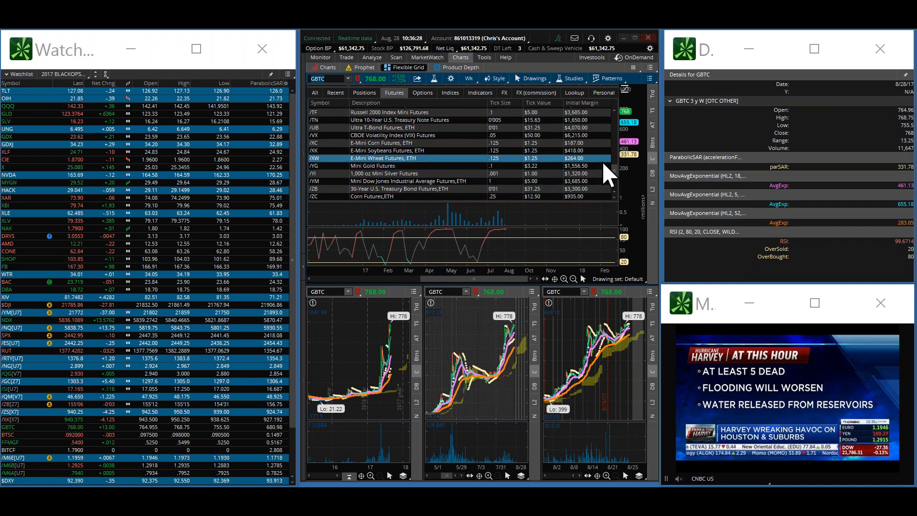
{"action": "scroll", "scroll_direction": "down", "scroll_amount": 3}
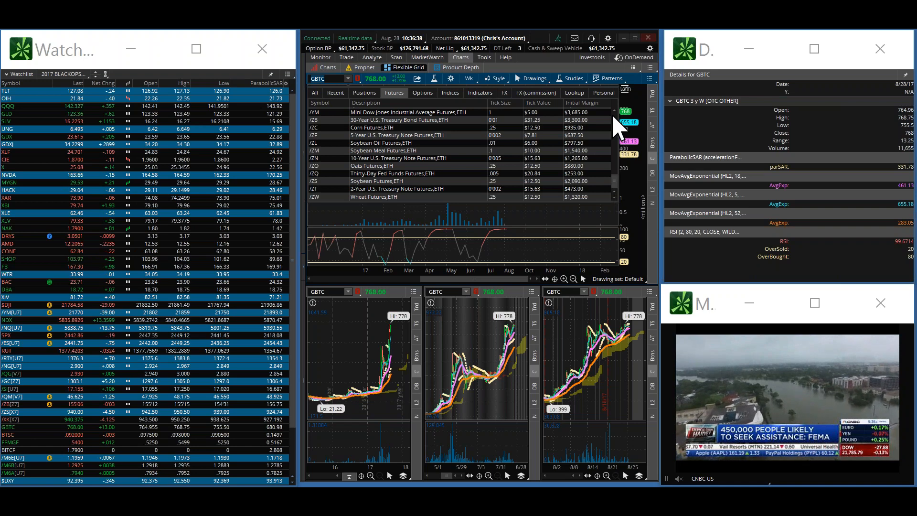
{"action": "scroll", "scroll_direction": "down", "scroll_amount": 3}
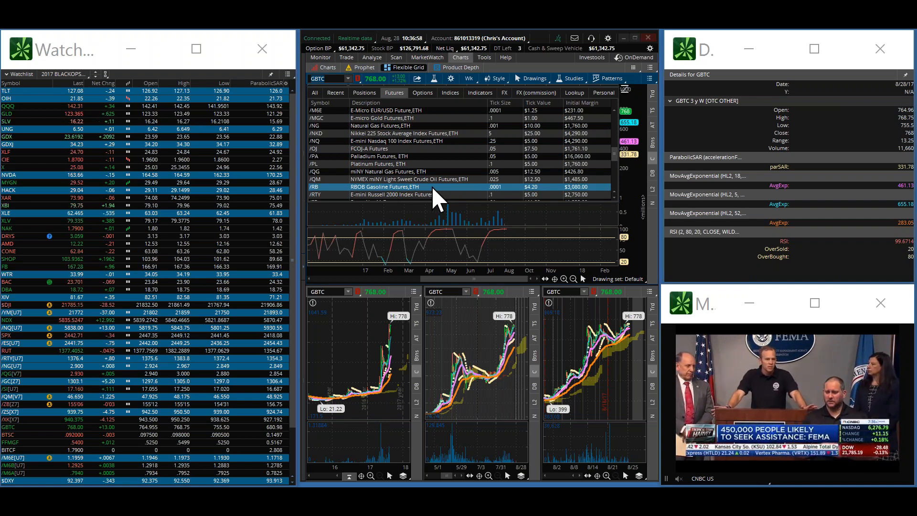
Load RBOB Gasoline Futures /RB into all linked grid charts.
{"action": "left_click", "coordinate": [383, 187]}
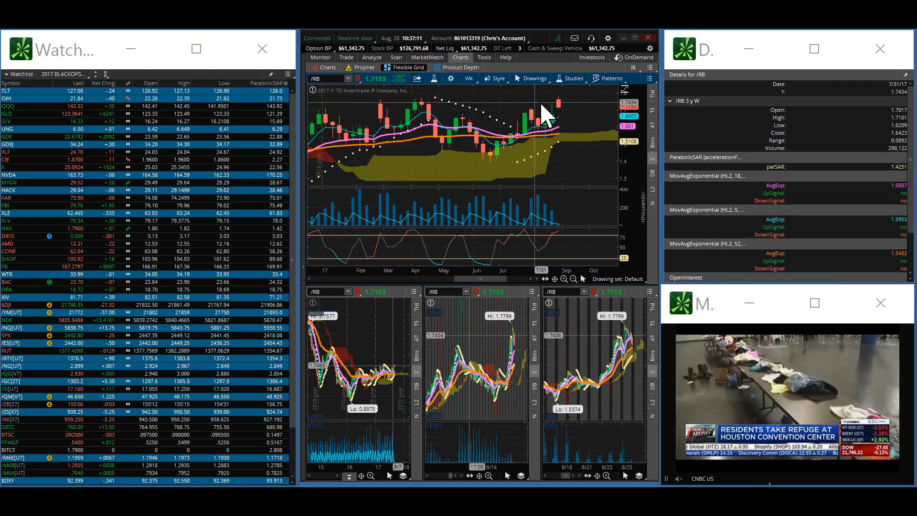
{"action": "mouse_move", "coordinate": [389, 114]}
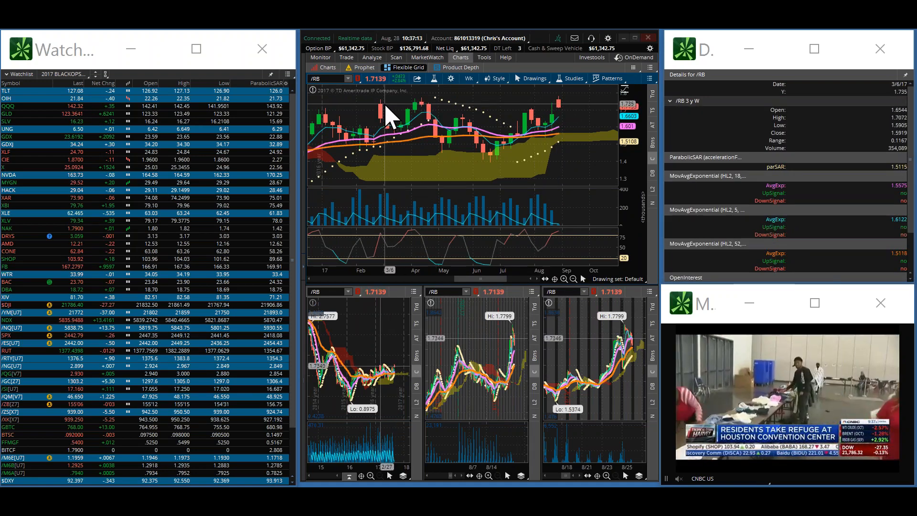
{"action": "mouse_move", "coordinate": [523, 120]}
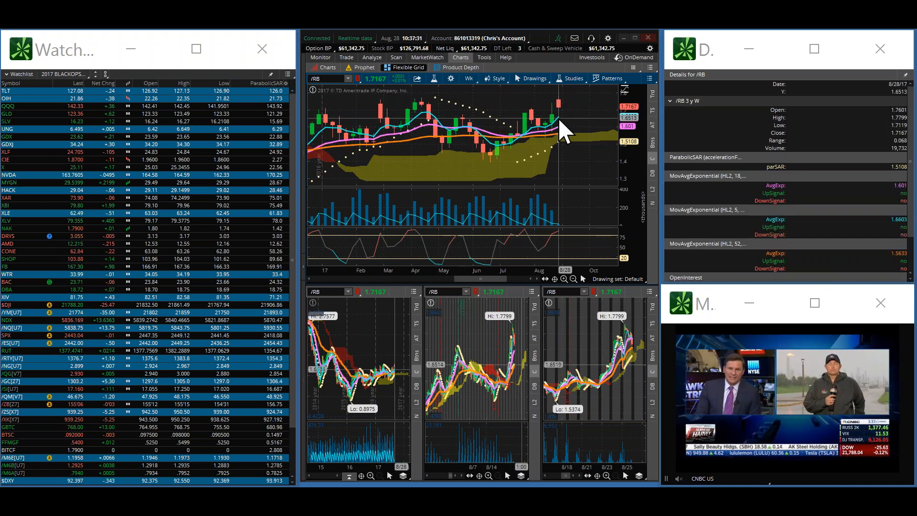
Replace /RB with the oil services ETF OIH in the grid charts.
{"action": "left_click", "coordinate": [468, 78]}
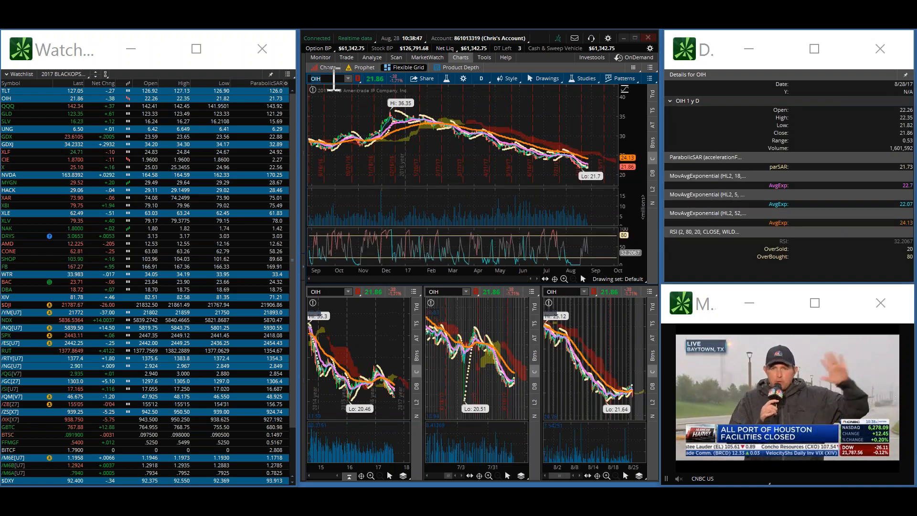
Change the grid charts' symbol from OIH to UCO.
{"action": "left_click", "coordinate": [574, 279]}
{"action": "type", "text": "UCO"}
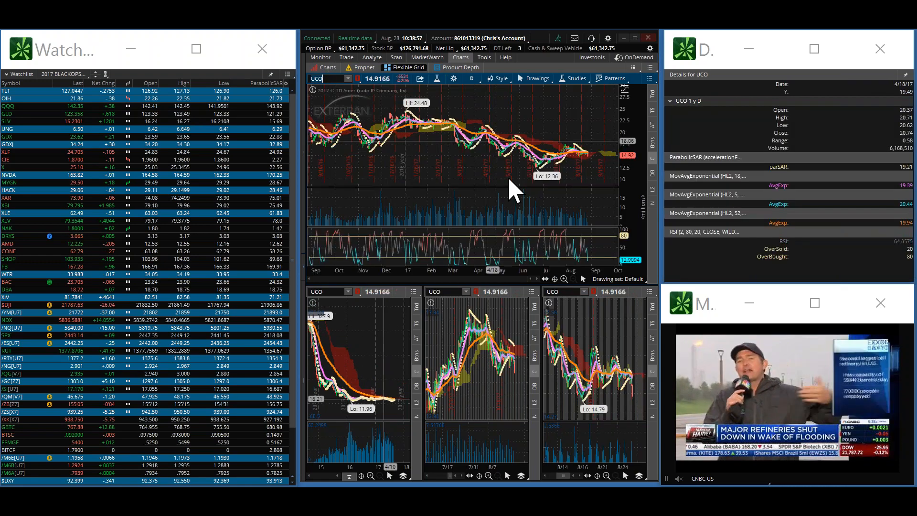
Change the grid charts' symbol from UCO to crude oil futures /QM.
{"action": "left_click", "coordinate": [563, 279]}
{"action": "type", "text": "/QM"}
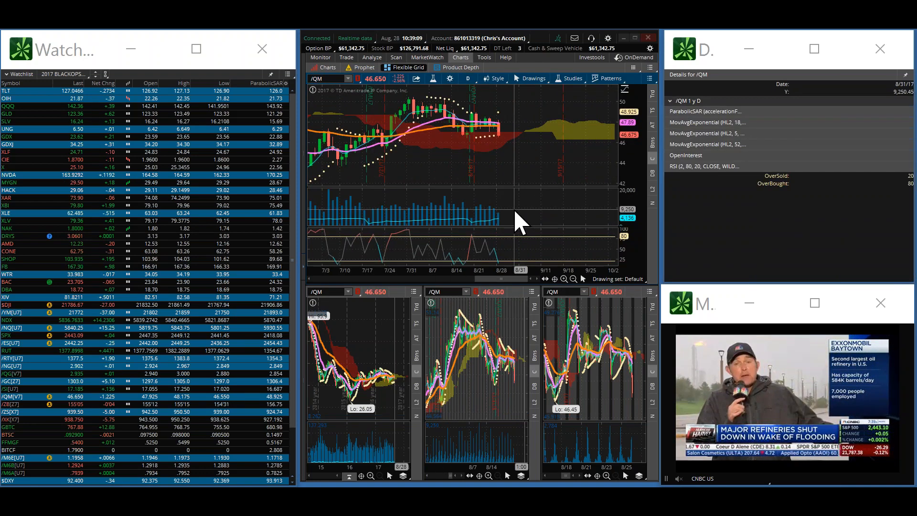
{"action": "mouse_move", "coordinate": [526, 167]}
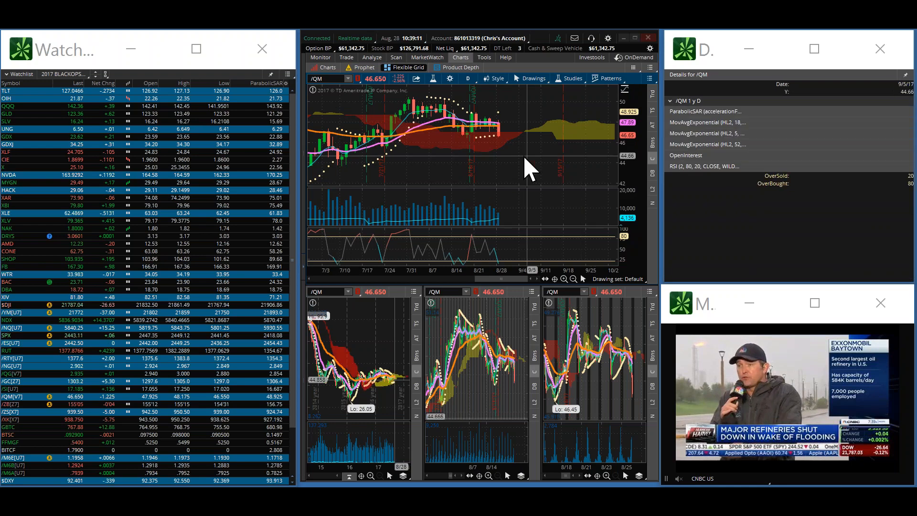